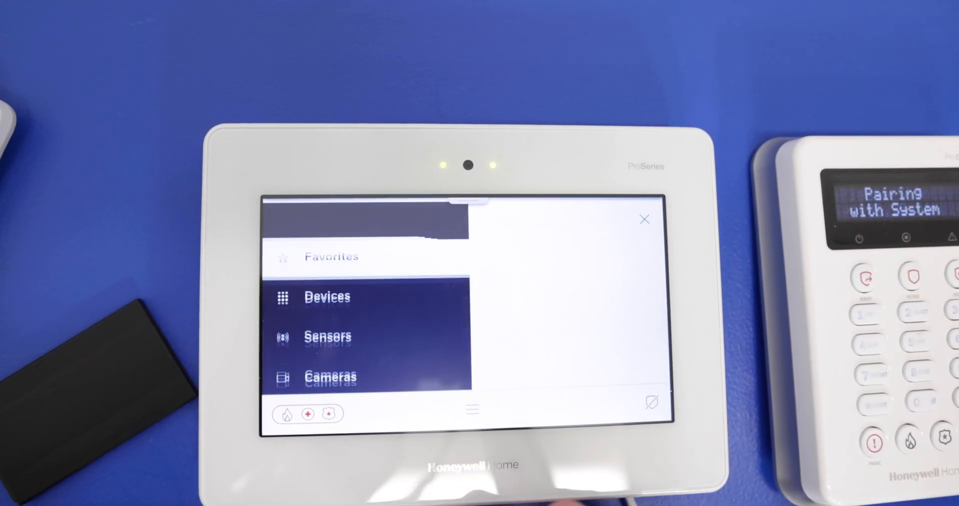
Open Tools from the main menu and enter the installer setup PIN
scroll("down", 3)
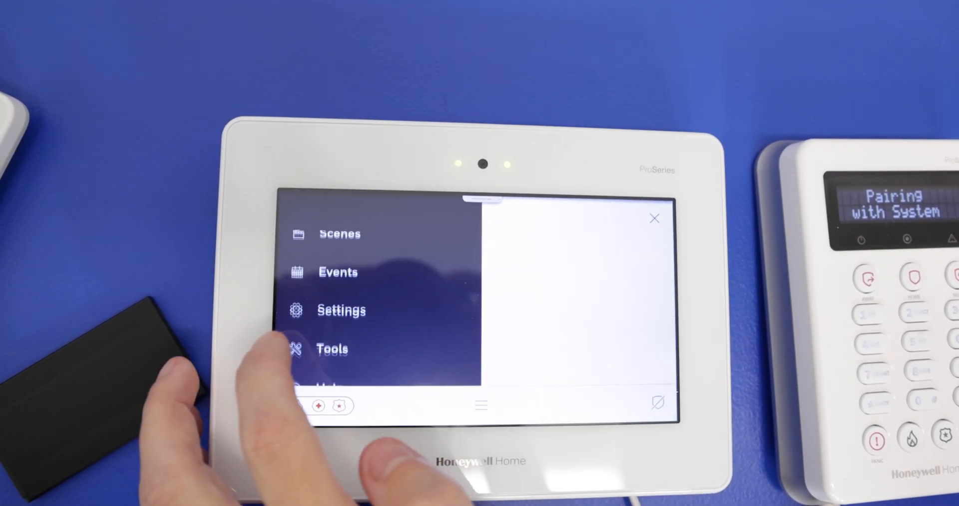
left_click(342, 310)
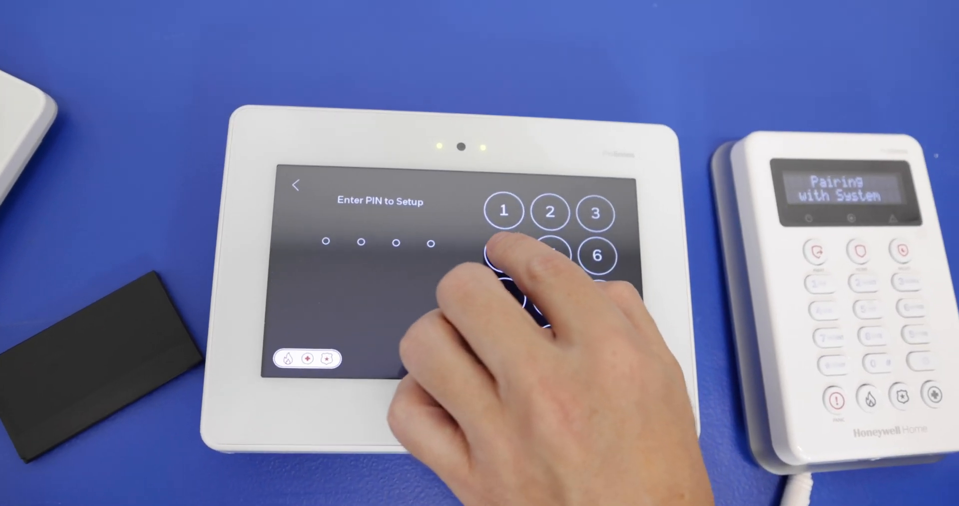
left_click(504, 211)
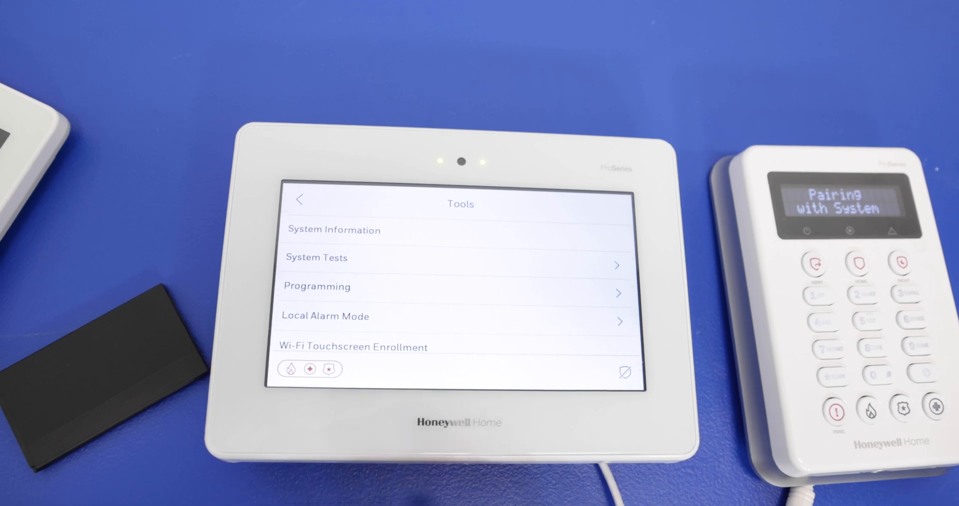
Enroll the SiX Keypad via Programming > Peripherals as zone 800 on Partition-01
left_click(316, 286)
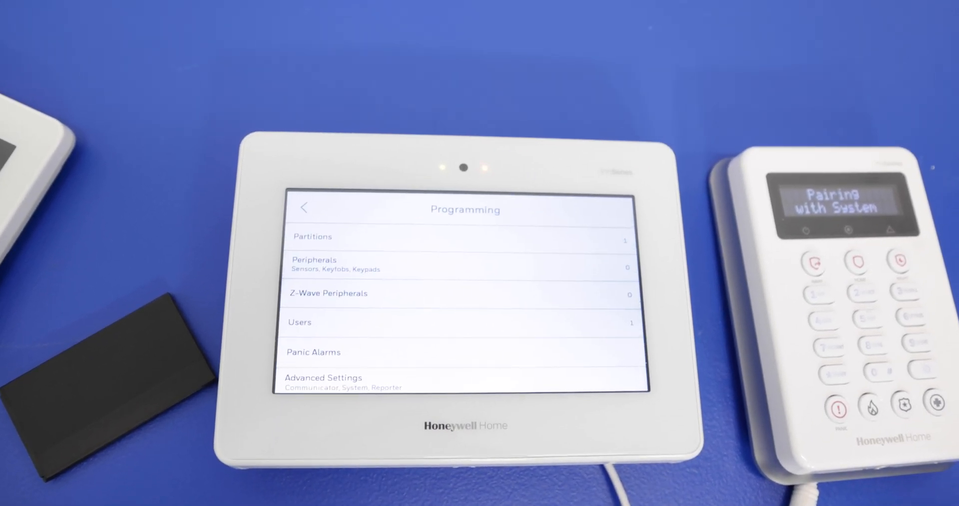
left_click(313, 263)
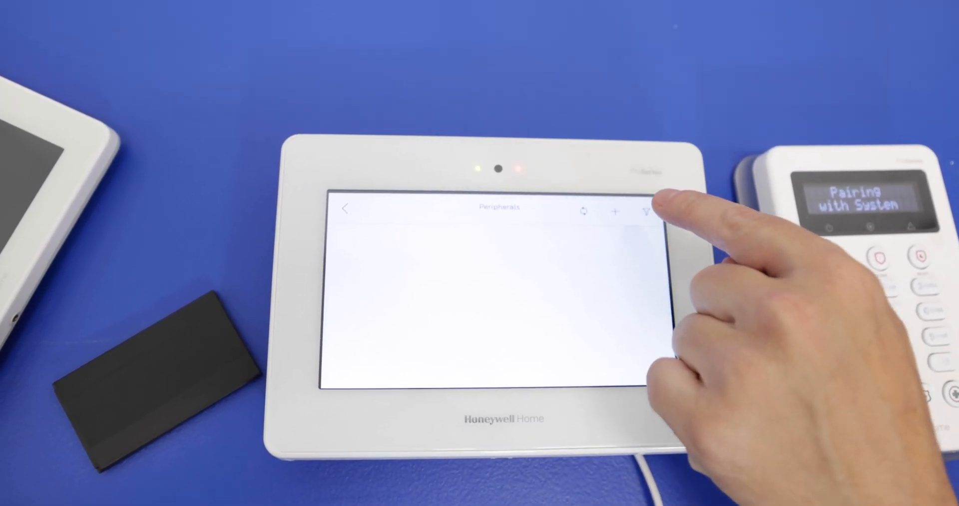
left_click(616, 212)
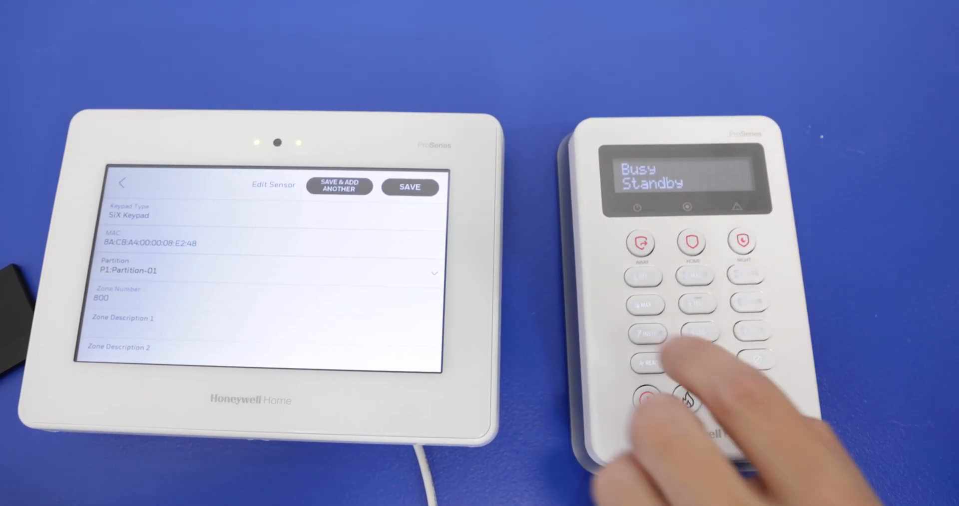
left_click(409, 187)
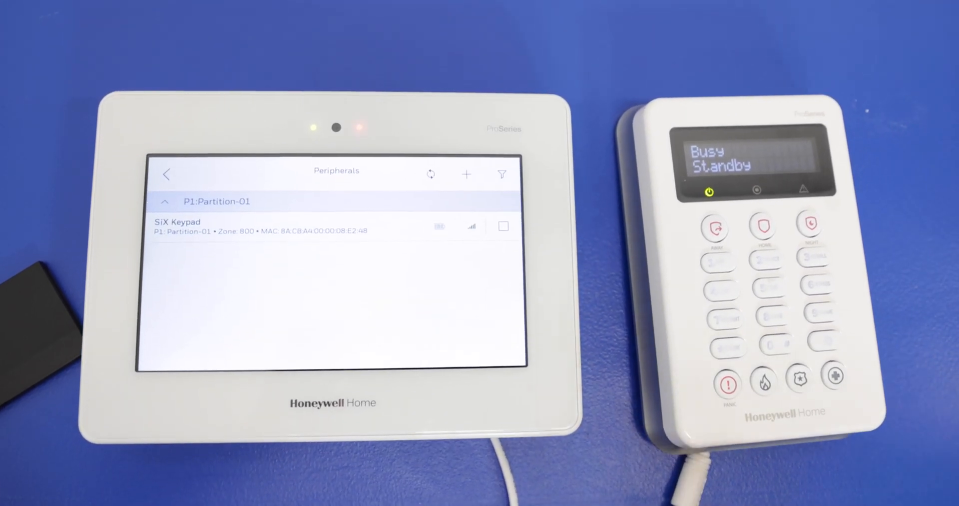
left_click(166, 173)
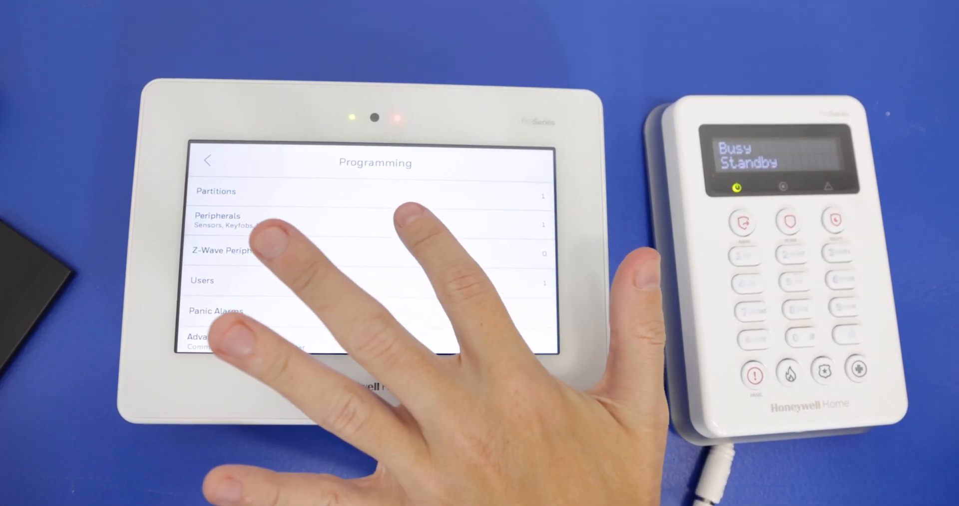
Check the SiX Keypad in Peripherals on Partition-01, zone 800, then leave
left_click(217, 224)
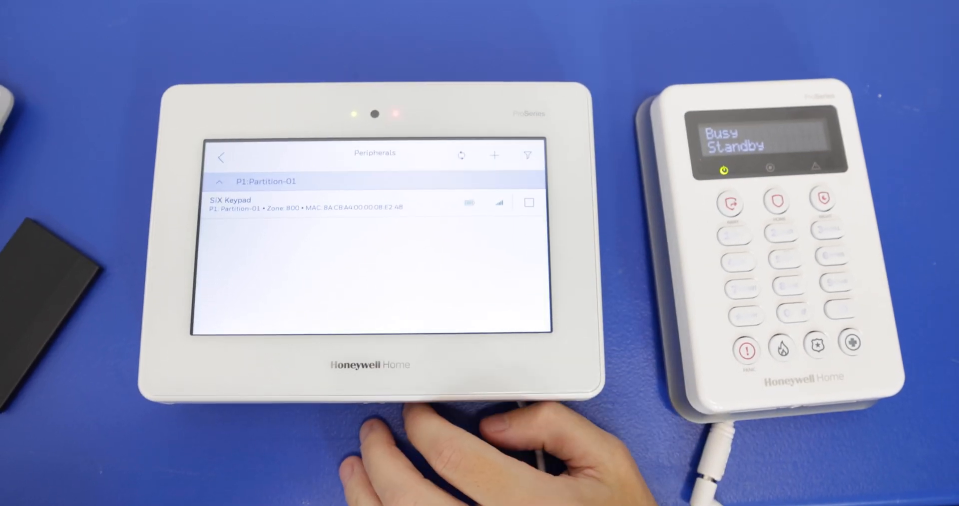
left_click(221, 156)
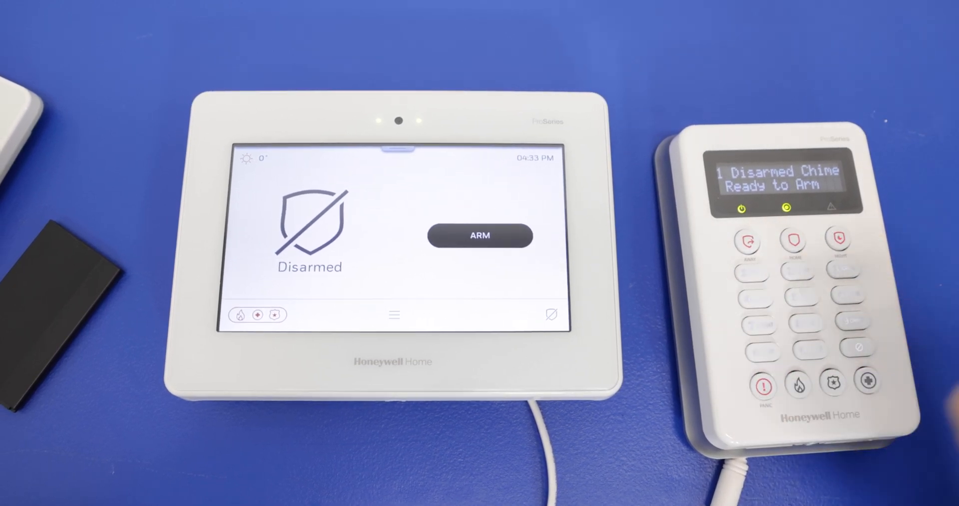
left_click(479, 235)
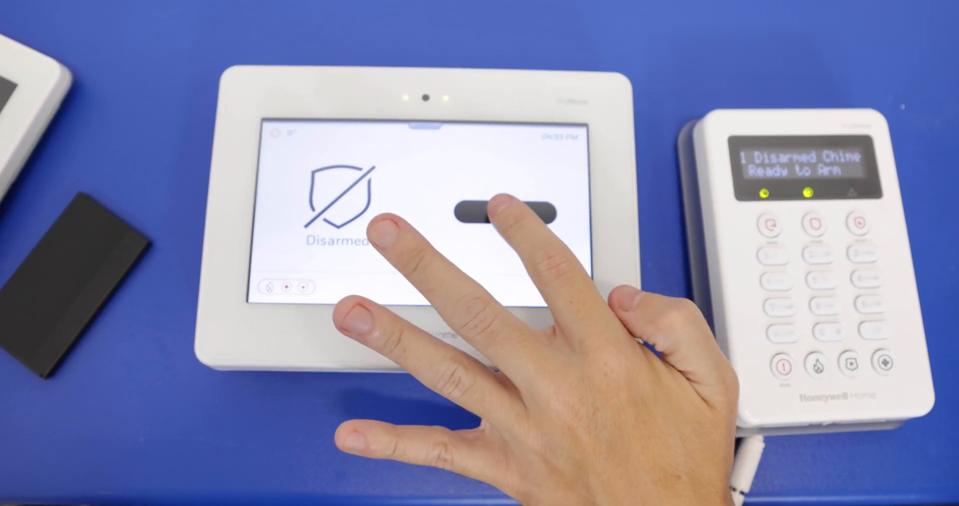
Choose ARM, then ARM HOME from the arming options
left_click(501, 211)
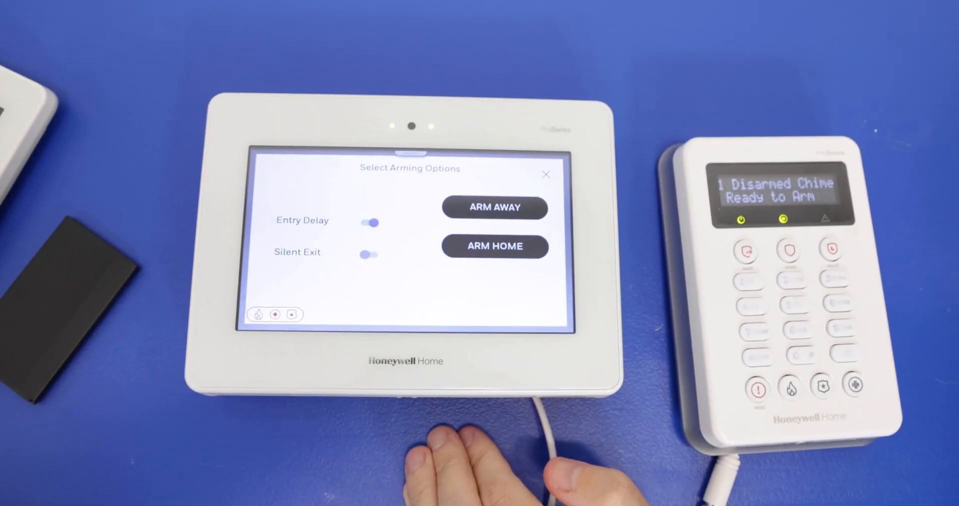
left_click(494, 245)
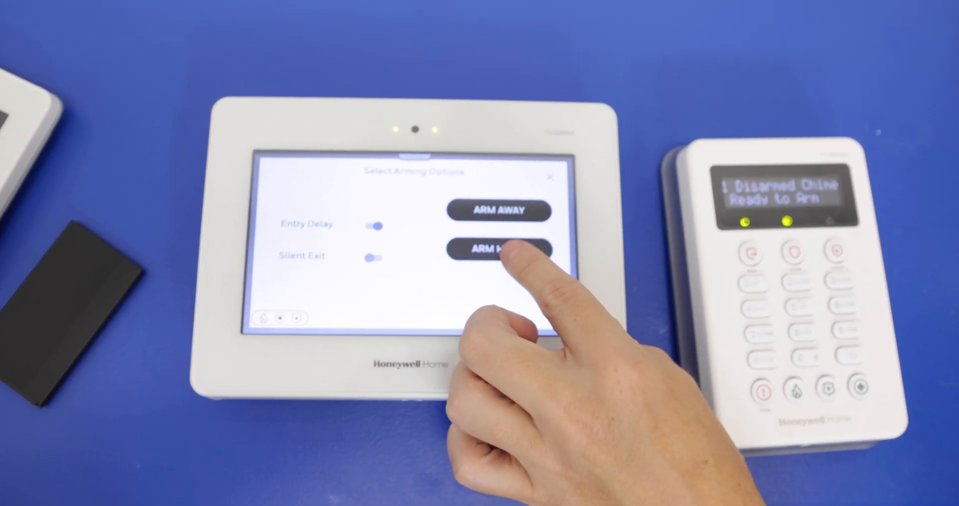
left_click(496, 250)
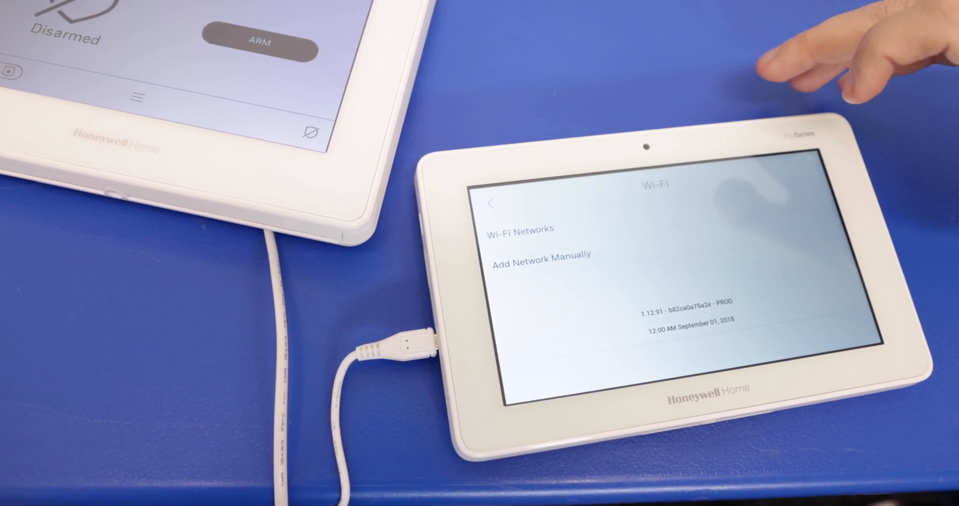
List the keypad's Wi-Fi networks, including ATTg7Fw5Sv and Alarm Grid
left_click(521, 229)
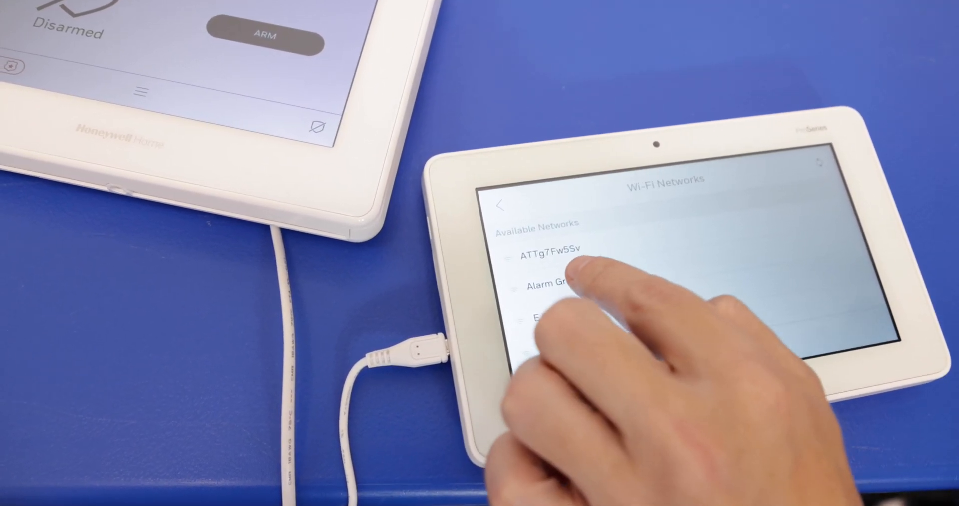
Select Alarm Grid, save its Wi-Fi password, and connect the keypad
left_click(544, 286)
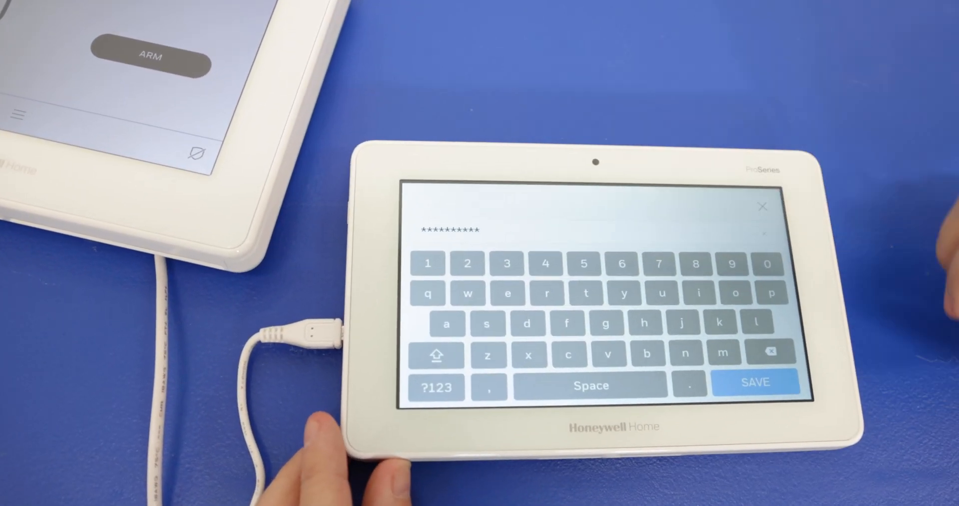
left_click(755, 381)
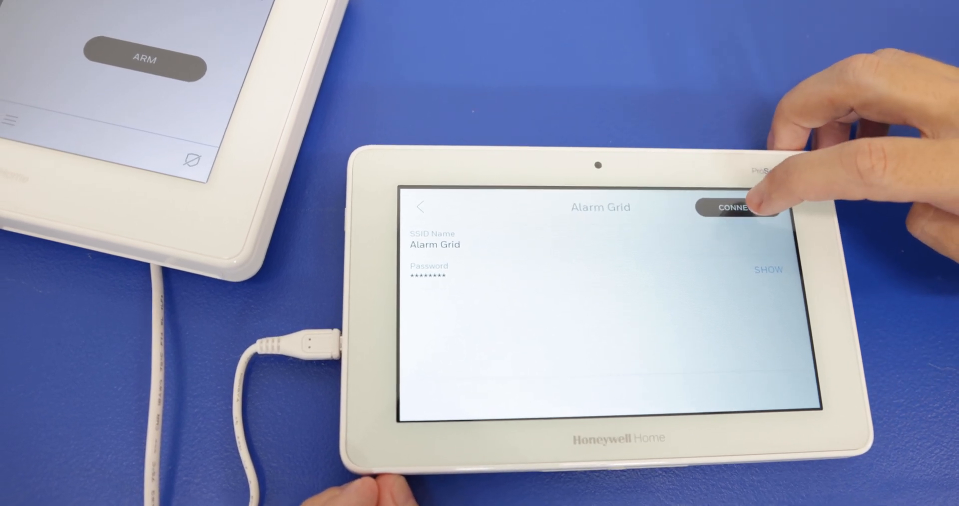
left_click(738, 207)
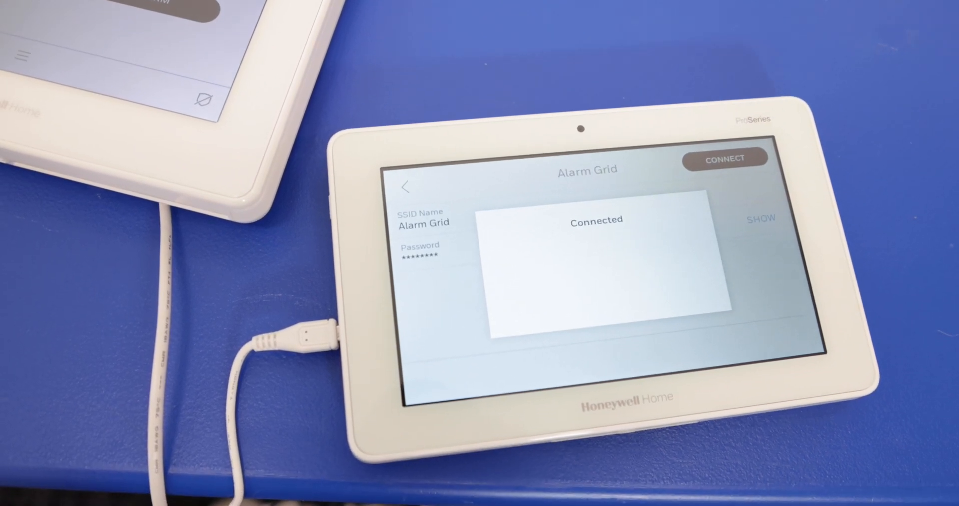
Dismiss the keypad's Connected to Alarm Grid message
left_click(725, 159)
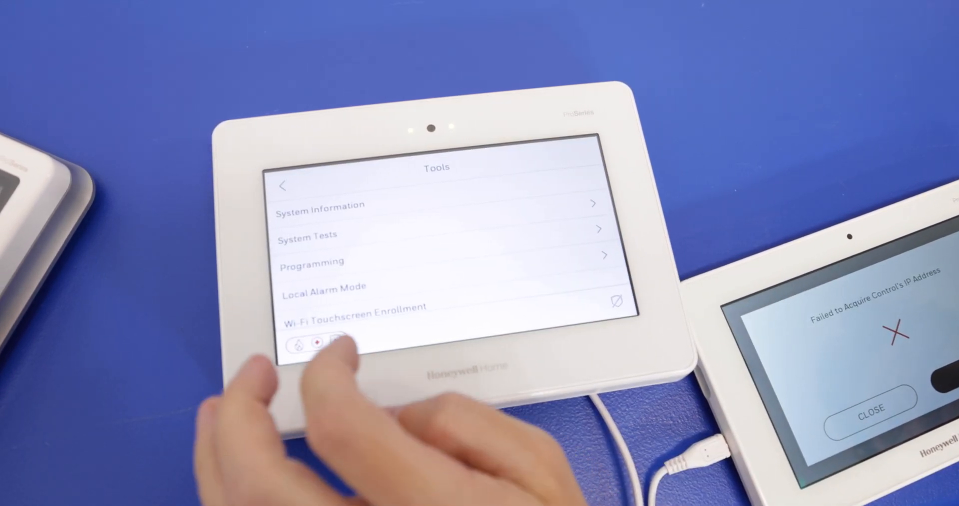
Start Add WiFi Touchscreen under Programming > Peripherals on the panel
left_click(312, 264)
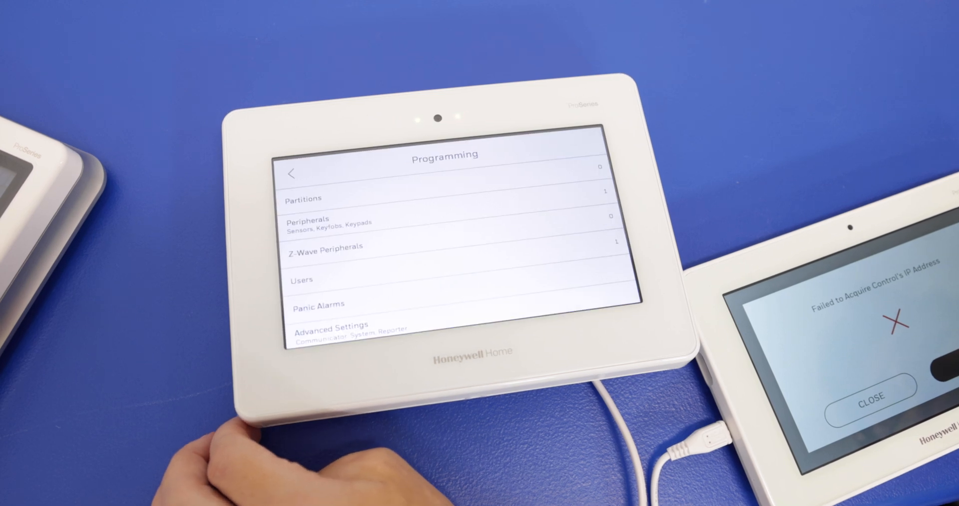
left_click(336, 222)
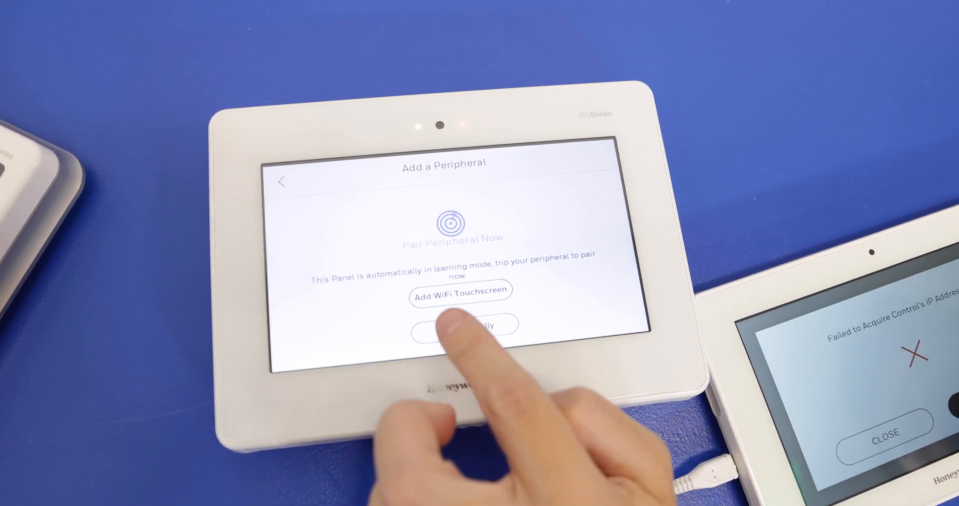
left_click(460, 289)
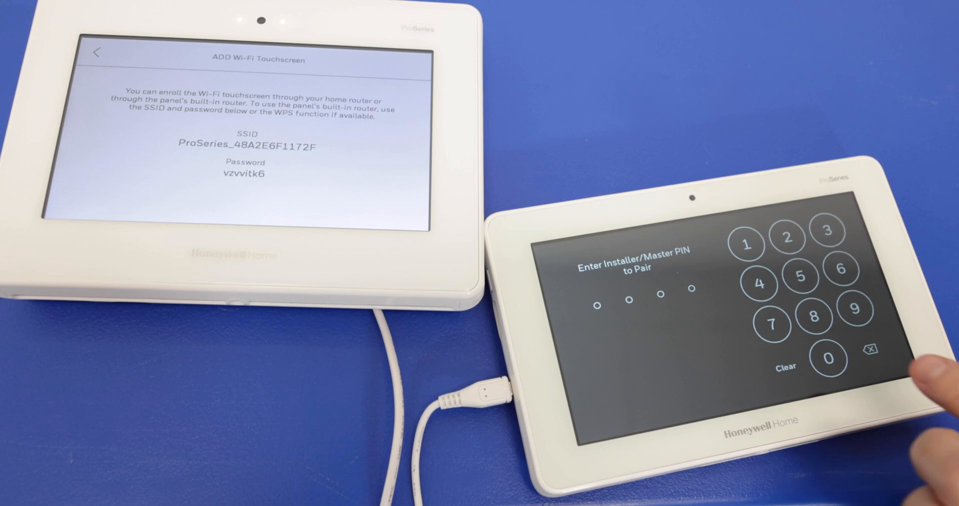
Pair the touchscreen with the installer PIN and confirm Connected to Control
left_click(747, 245)
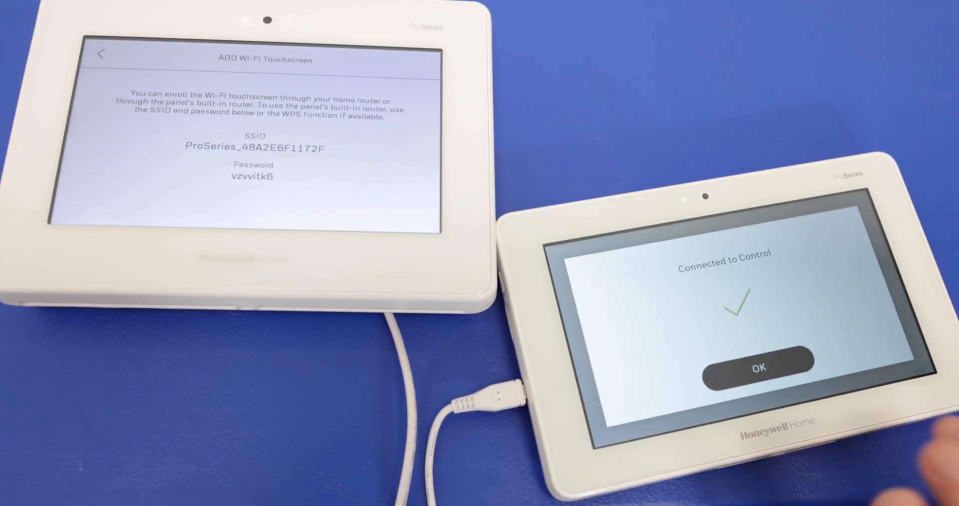
left_click(759, 366)
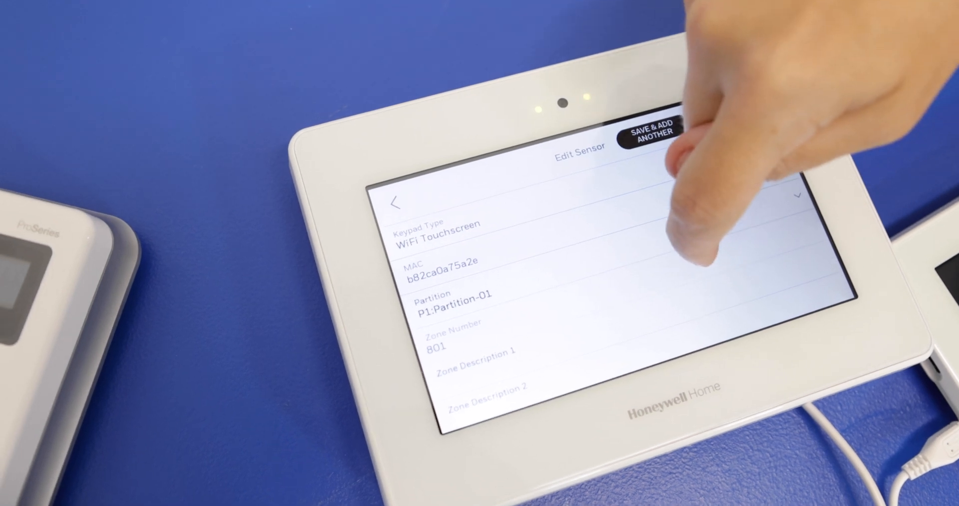
Review the WiFi Touchscreen zone 801 settings and save them
scroll("down", 3)
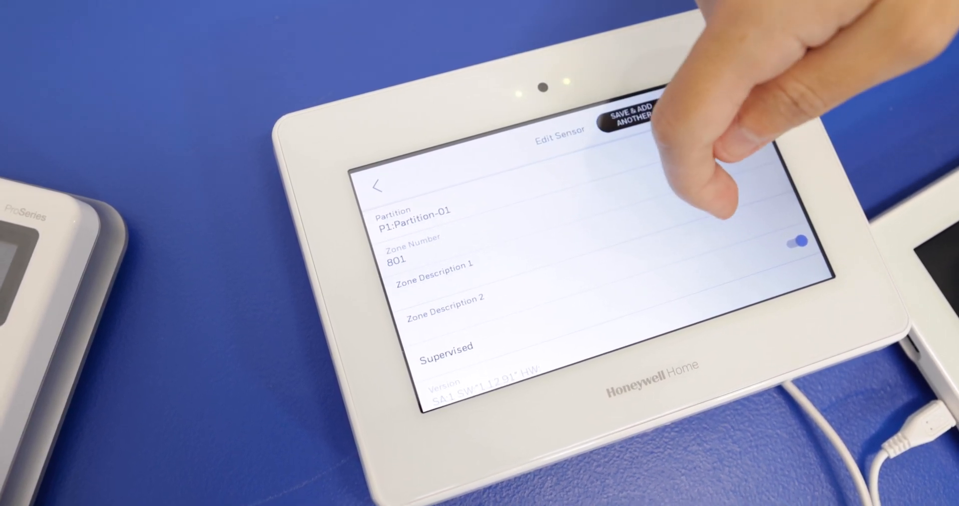
scroll("down", 3)
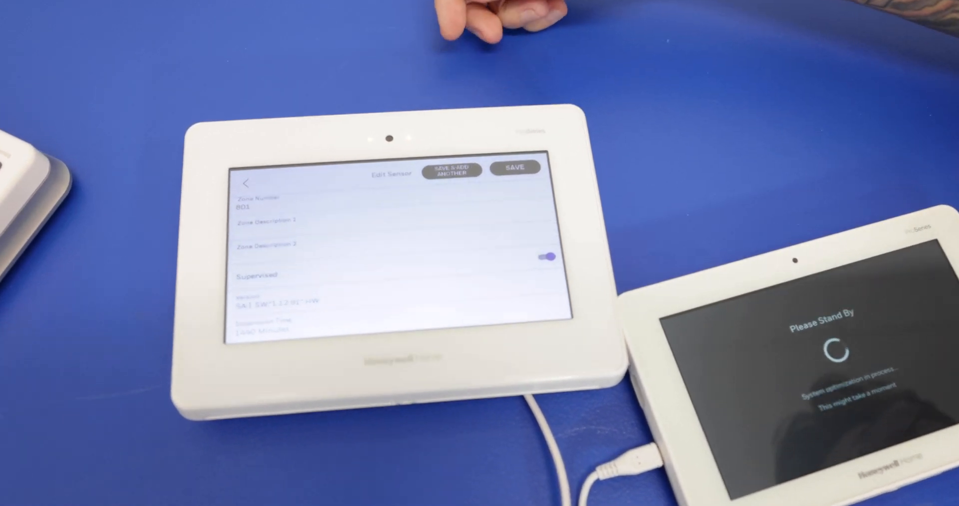
left_click(515, 167)
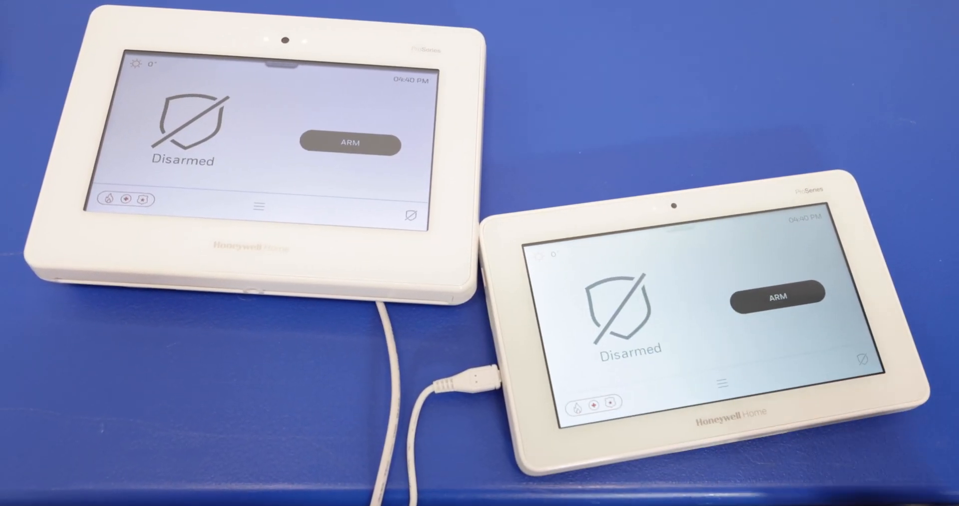
Arm Home from the Wi-Fi touchscreen keypad, then disarm it with the PIN
left_click(777, 297)
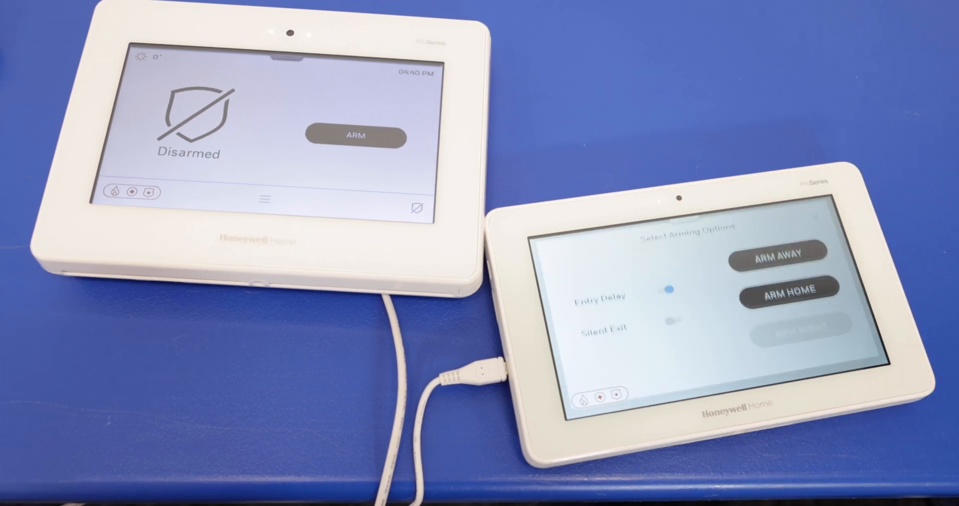
left_click(788, 288)
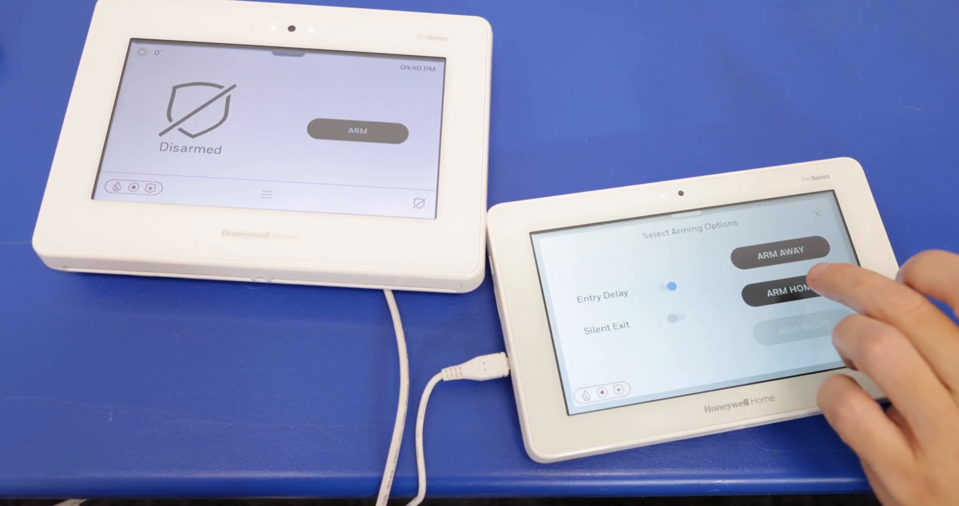
left_click(788, 290)
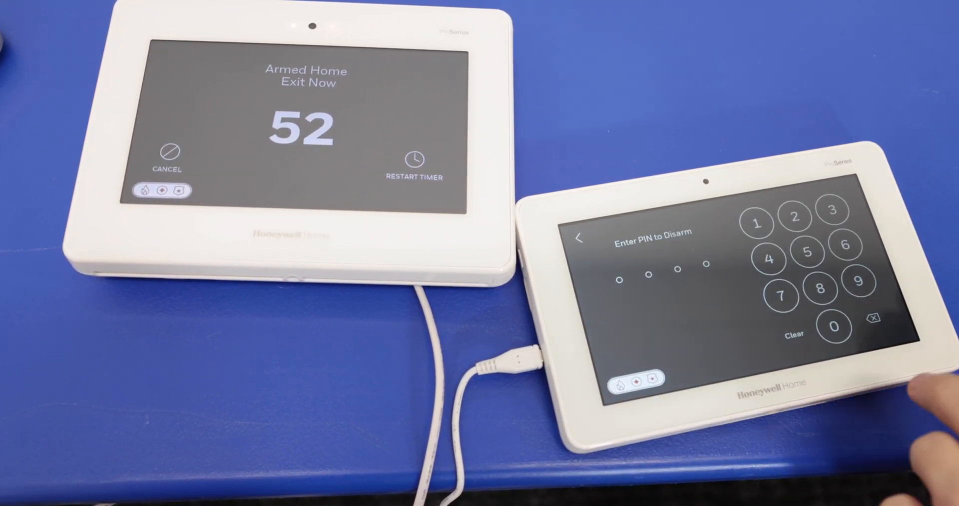
left_click(758, 222)
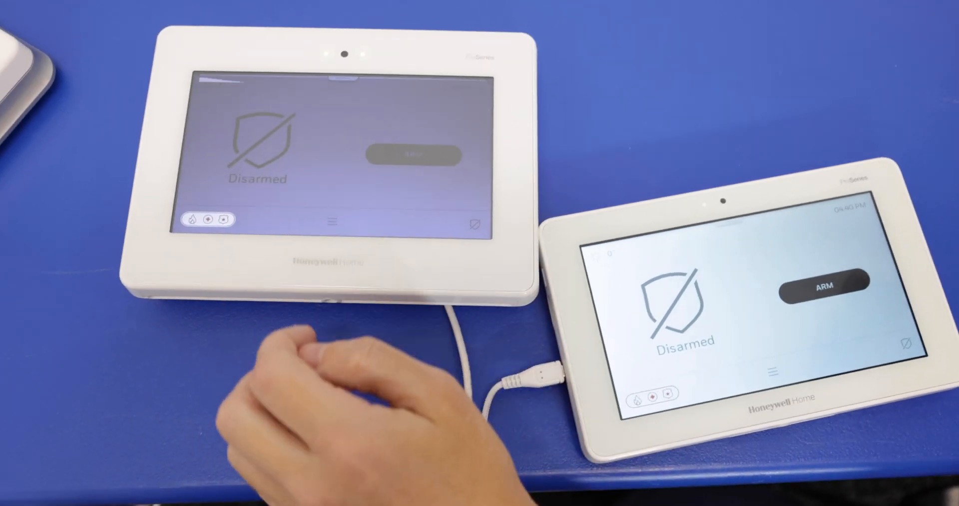
Arm Home from the ProA7 Plus panel and begin PIN entry to disarm
left_click(410, 154)
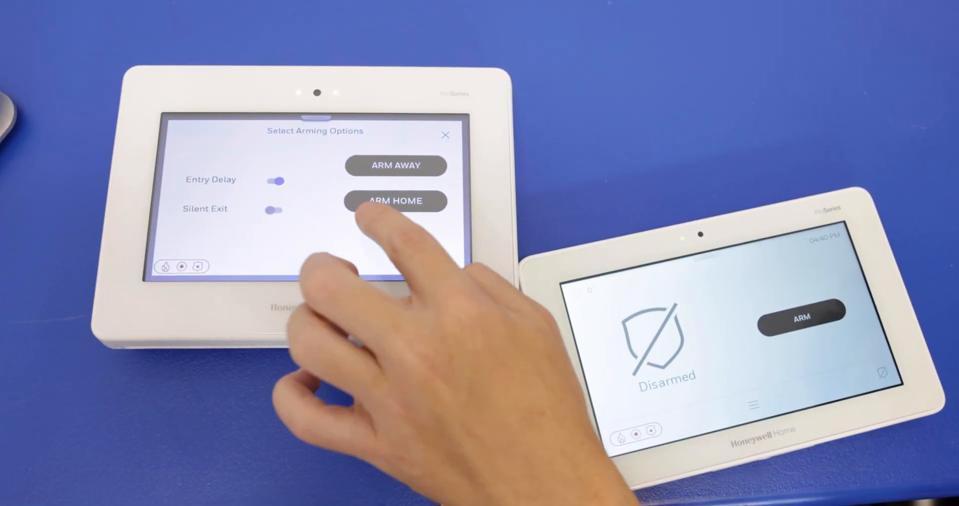
left_click(396, 201)
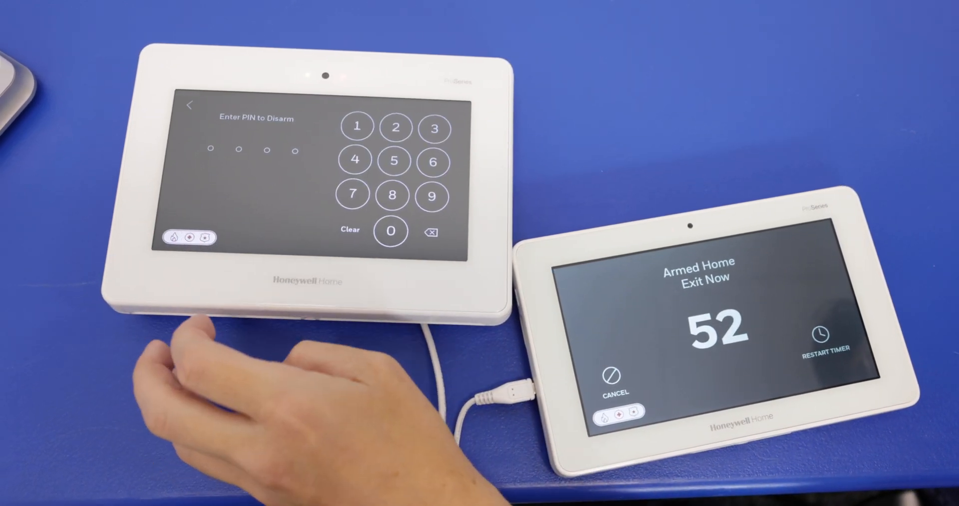
left_click(395, 127)
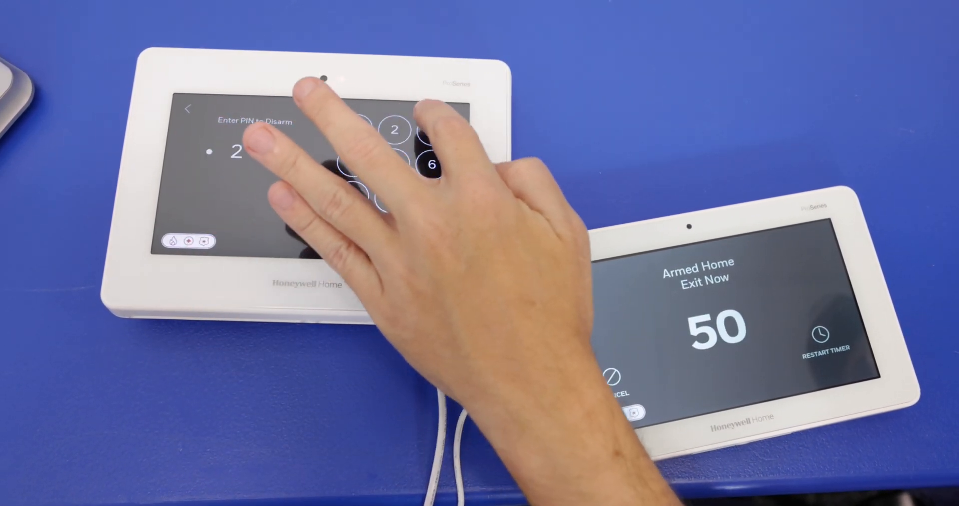